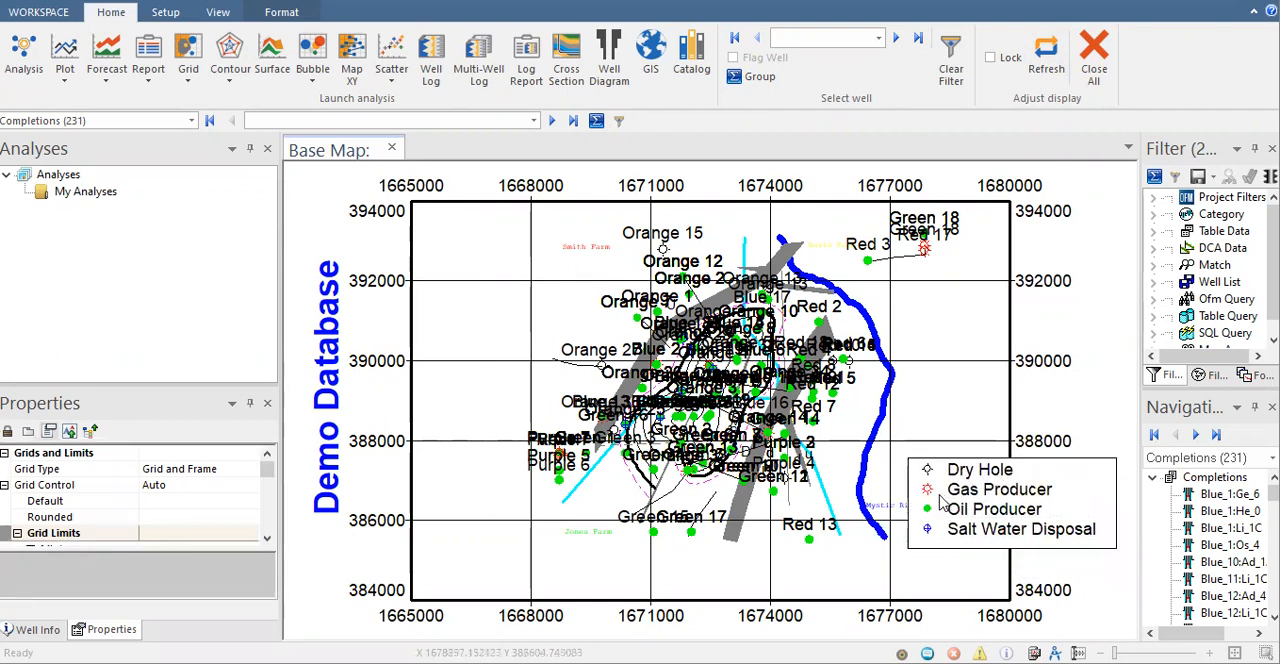
pyautogui.moveTo(932, 532)
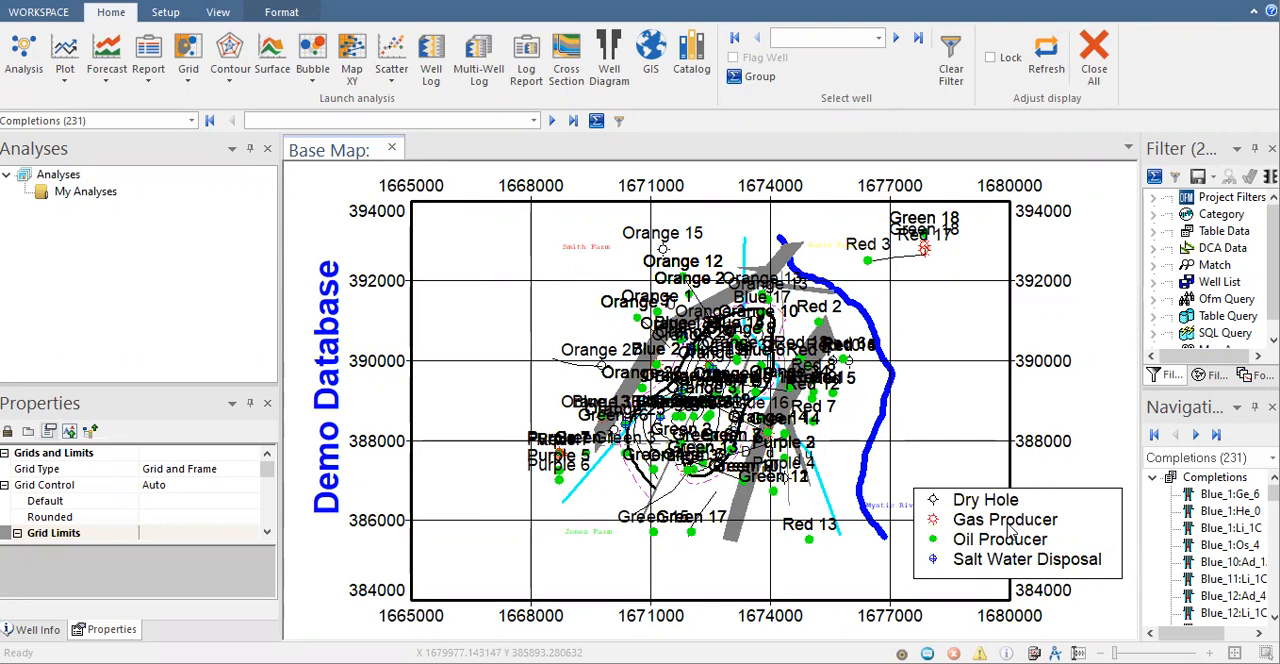
pyautogui.moveTo(196, 54)
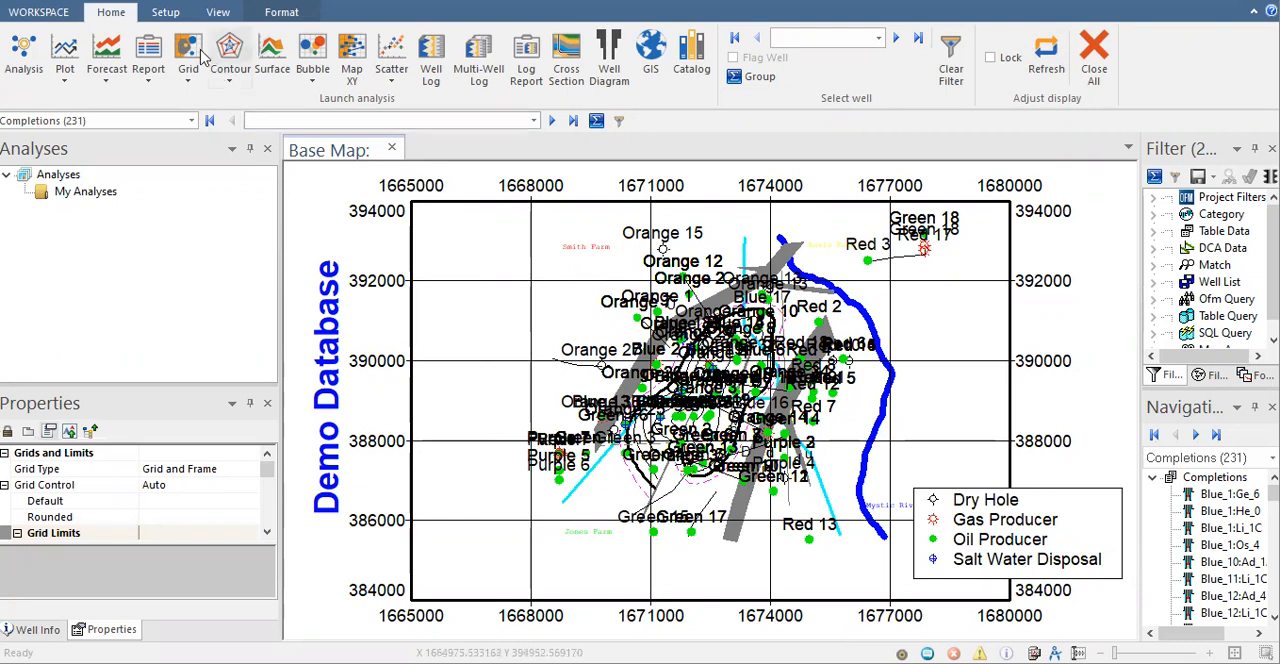
# Set the well symbol size to 2 centimeters from Format > Symbols so markers draw larger
pyautogui.click(280, 12)
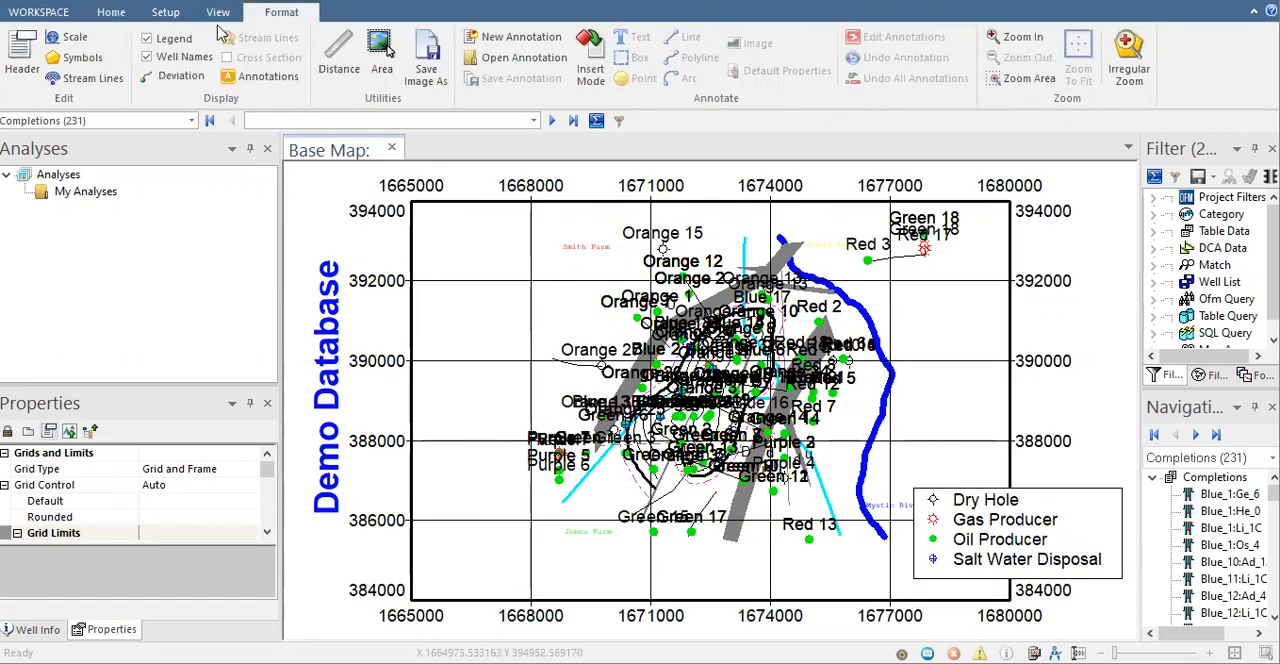
pyautogui.moveTo(80, 56)
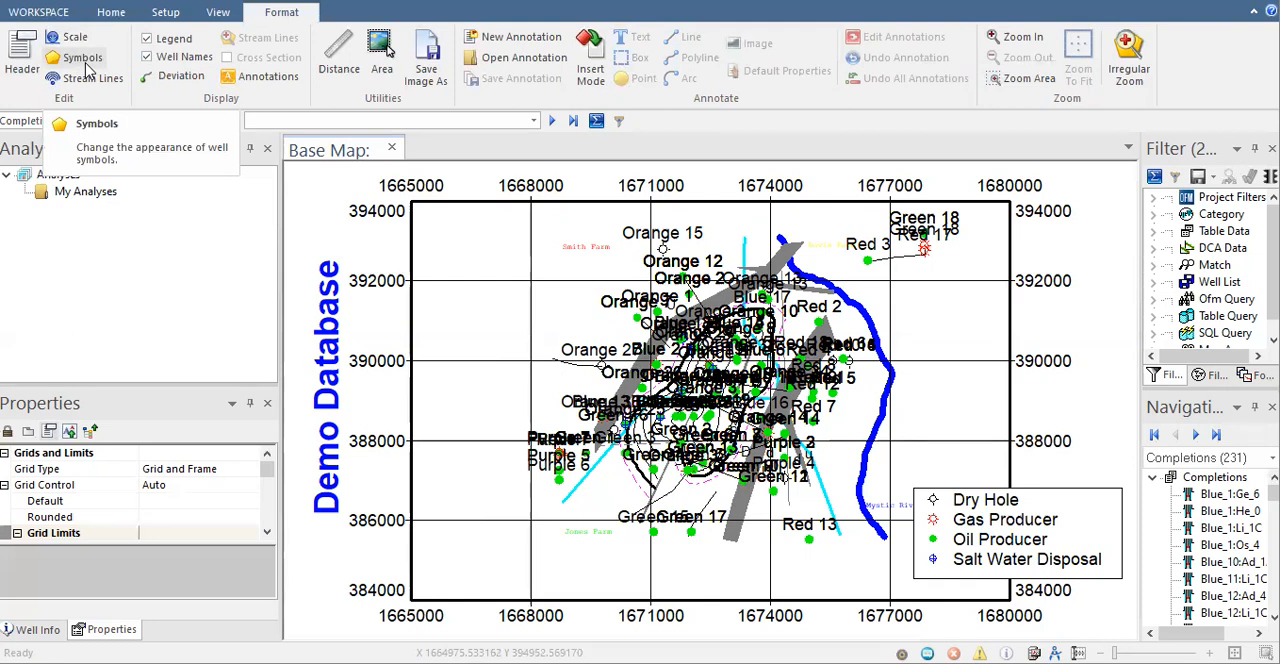
pyautogui.click(96, 124)
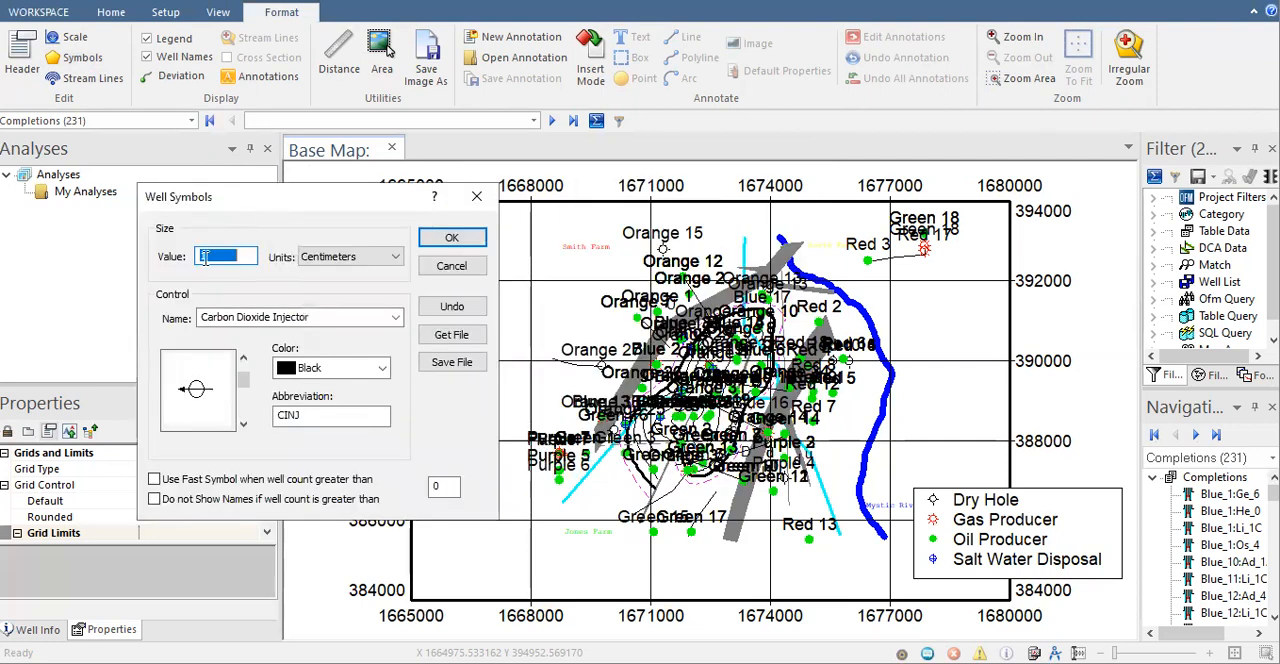
pyautogui.write('12')
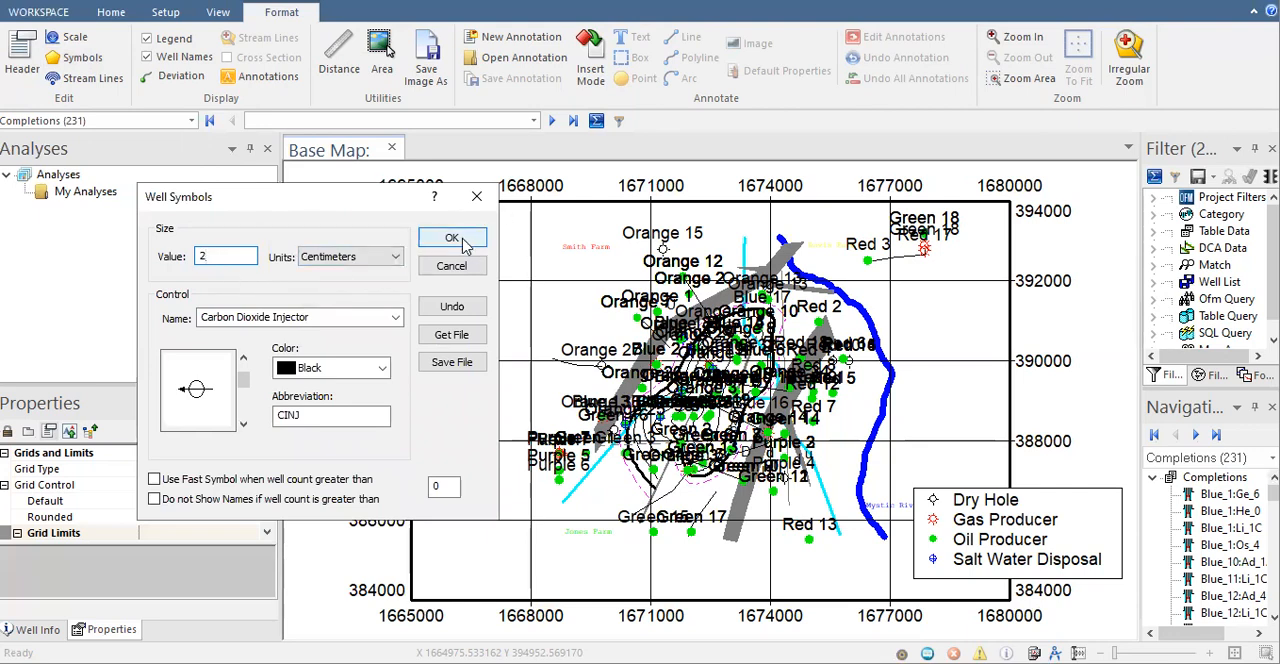
pyautogui.click(452, 238)
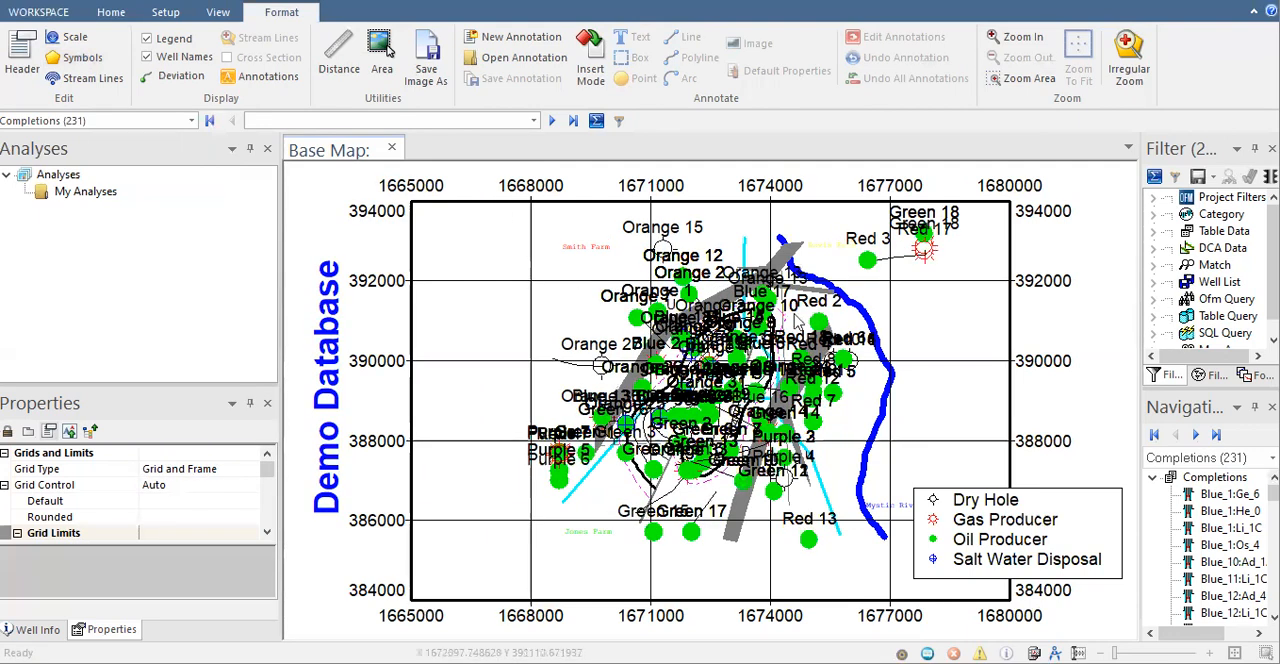
pyautogui.moveTo(900, 344)
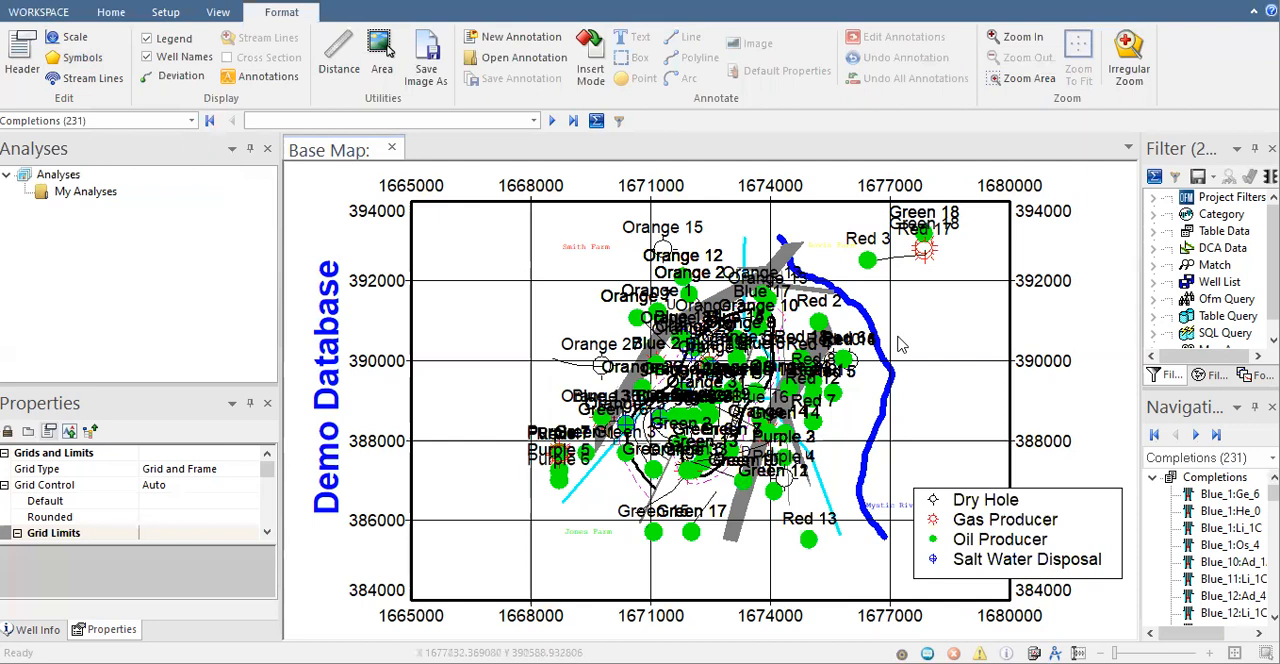
pyautogui.moveTo(366, 300)
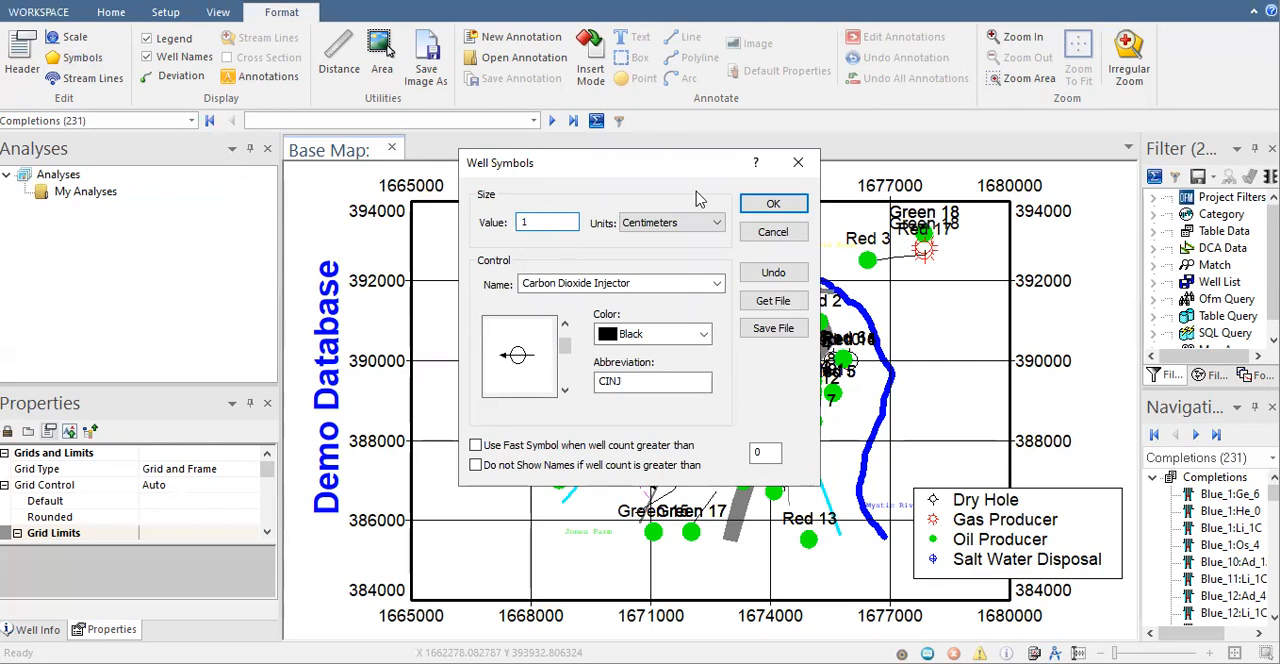
# Review the size units list and expand the Name list of well types in Well Symbols
pyautogui.click(772, 204)
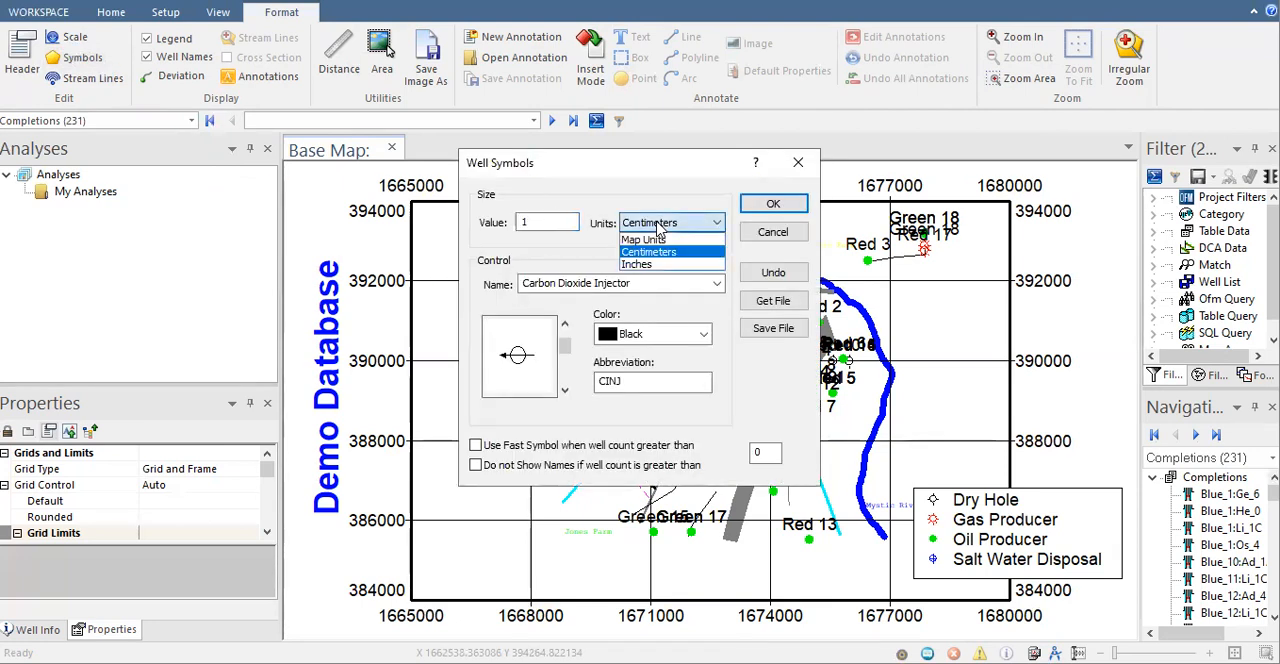
pyautogui.moveTo(650, 240)
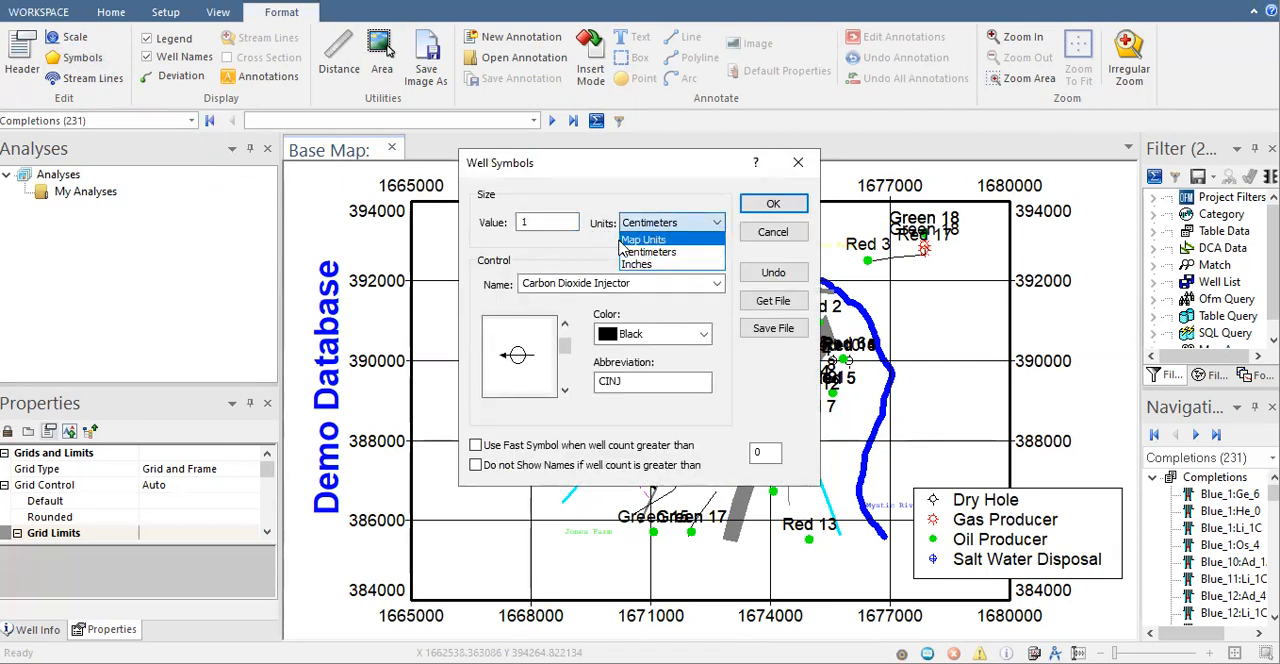
pyautogui.moveTo(652, 264)
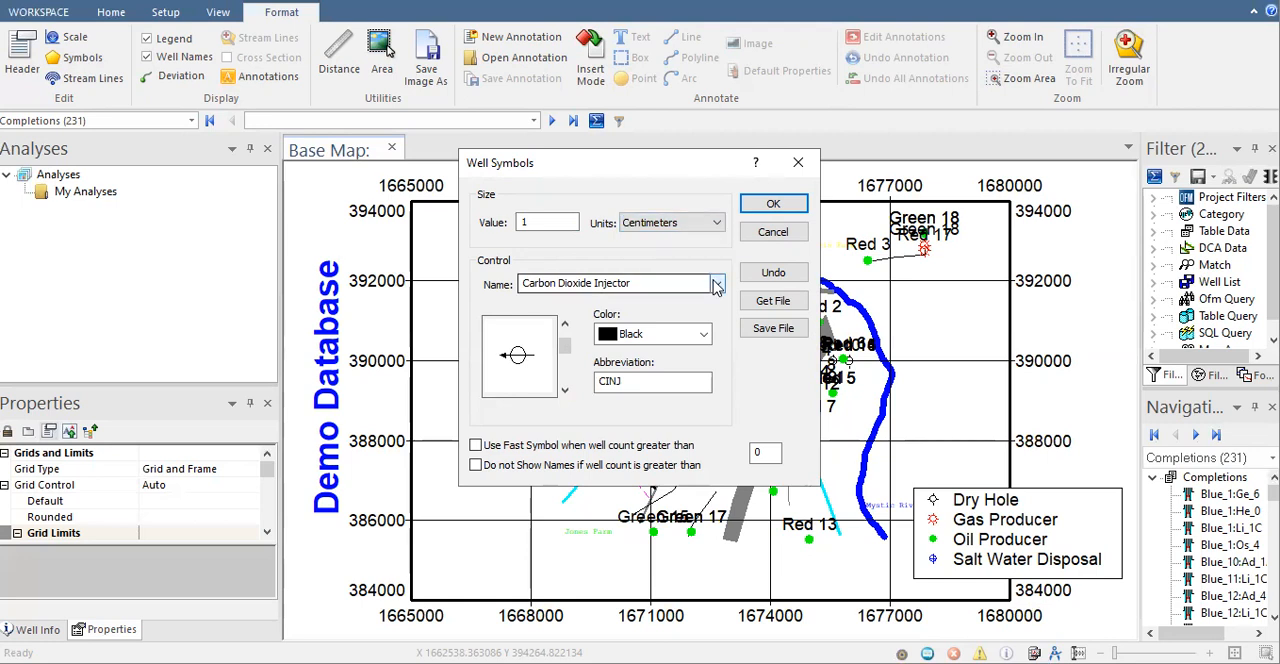
pyautogui.click(716, 284)
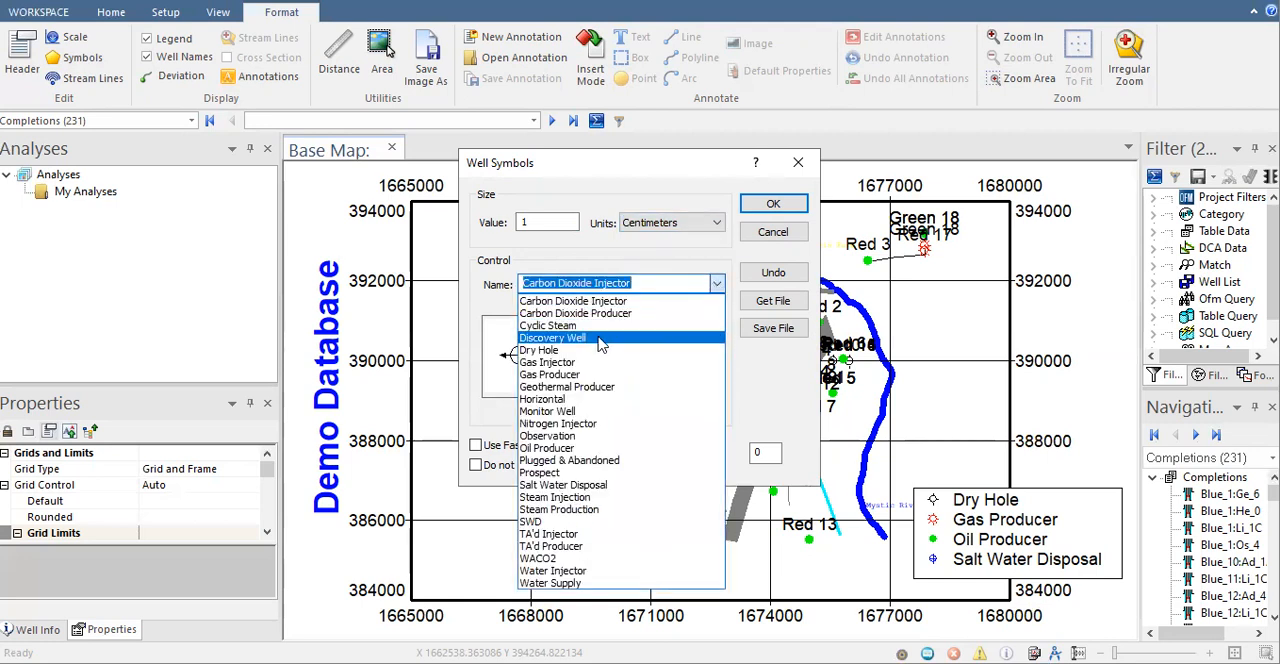
pyautogui.moveTo(548, 412)
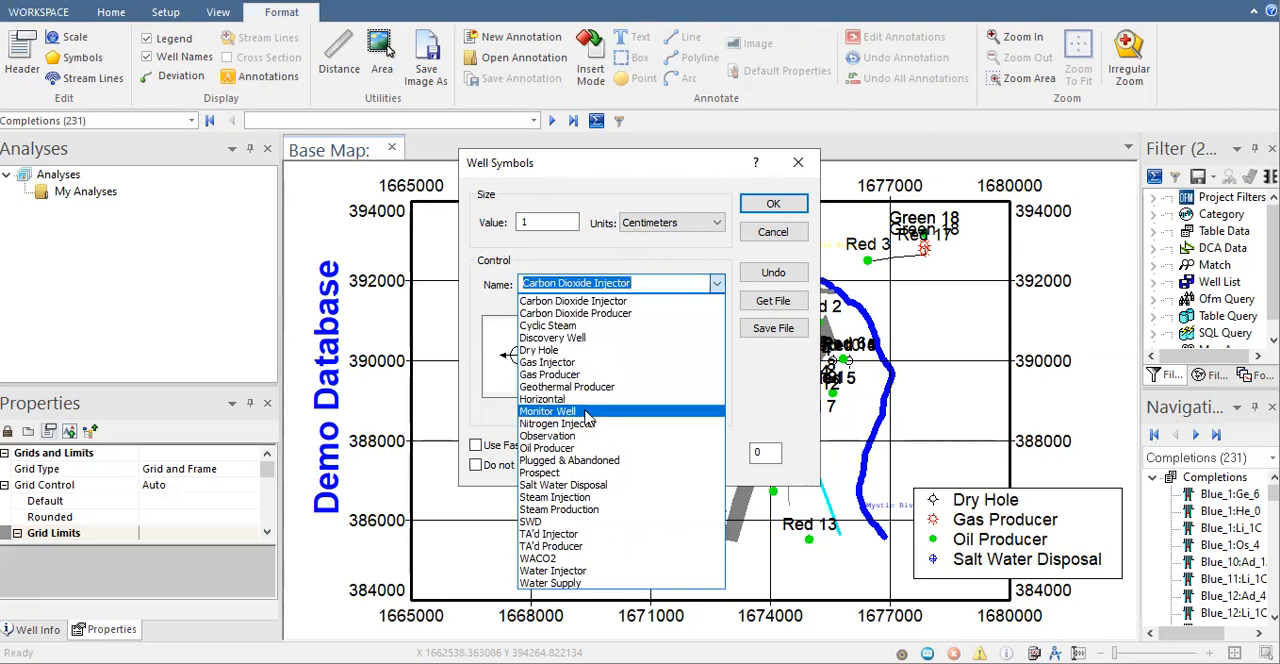
pyautogui.moveTo(576, 436)
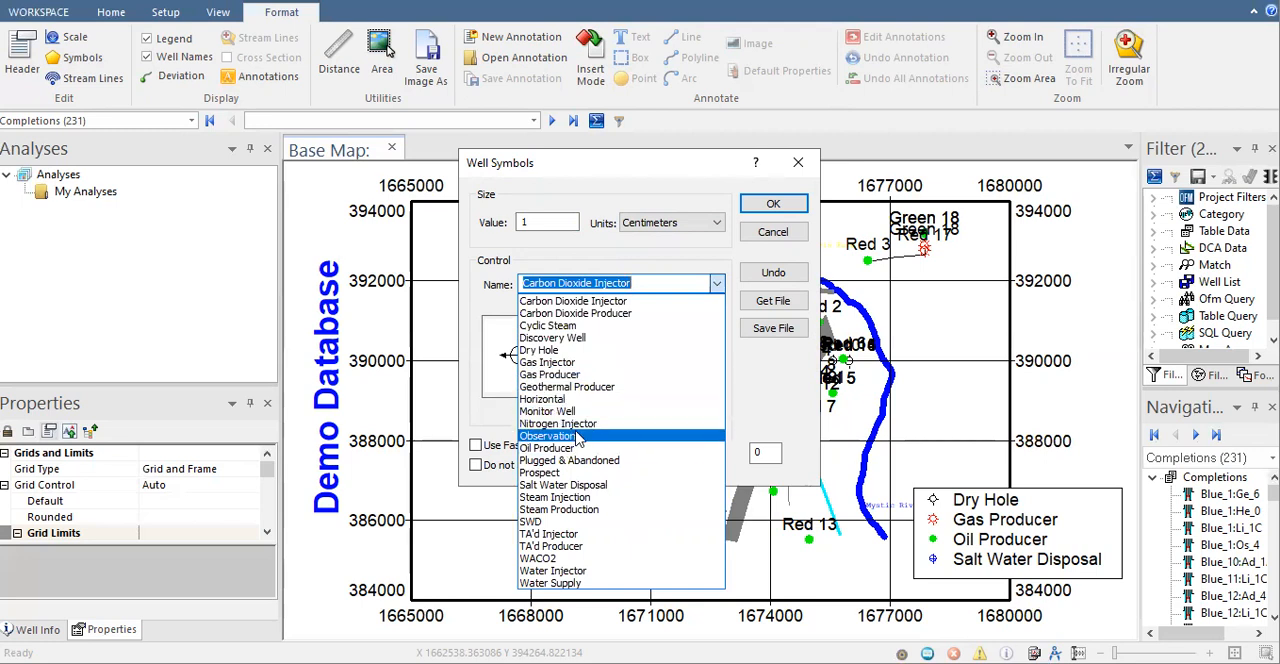
pyautogui.moveTo(570, 460)
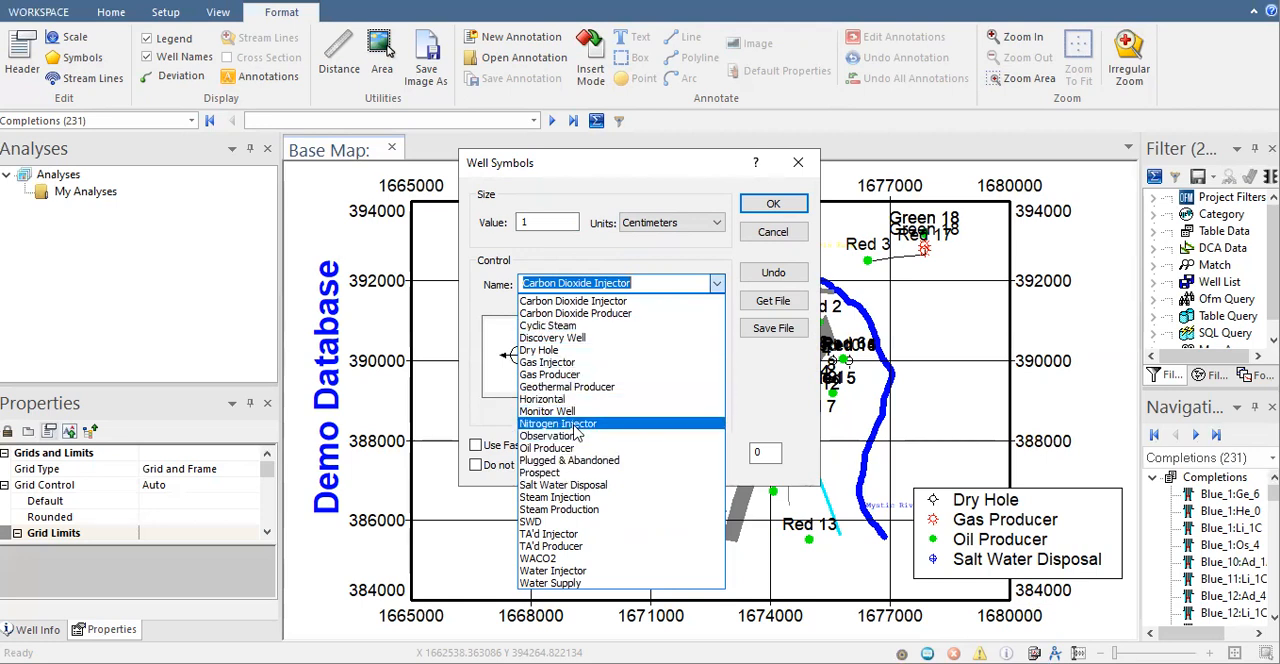
# Restyle Oil Producer wells with a Magenta symbol colour and apply it to the map
pyautogui.click(546, 448)
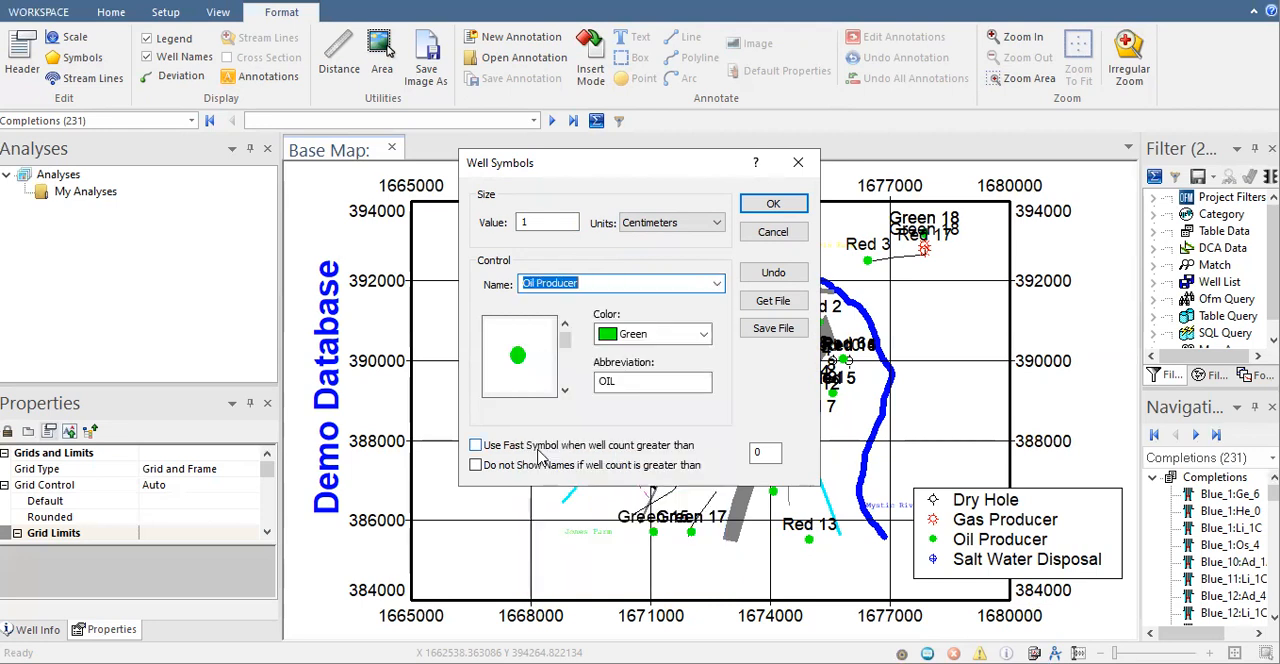
pyautogui.moveTo(484, 376)
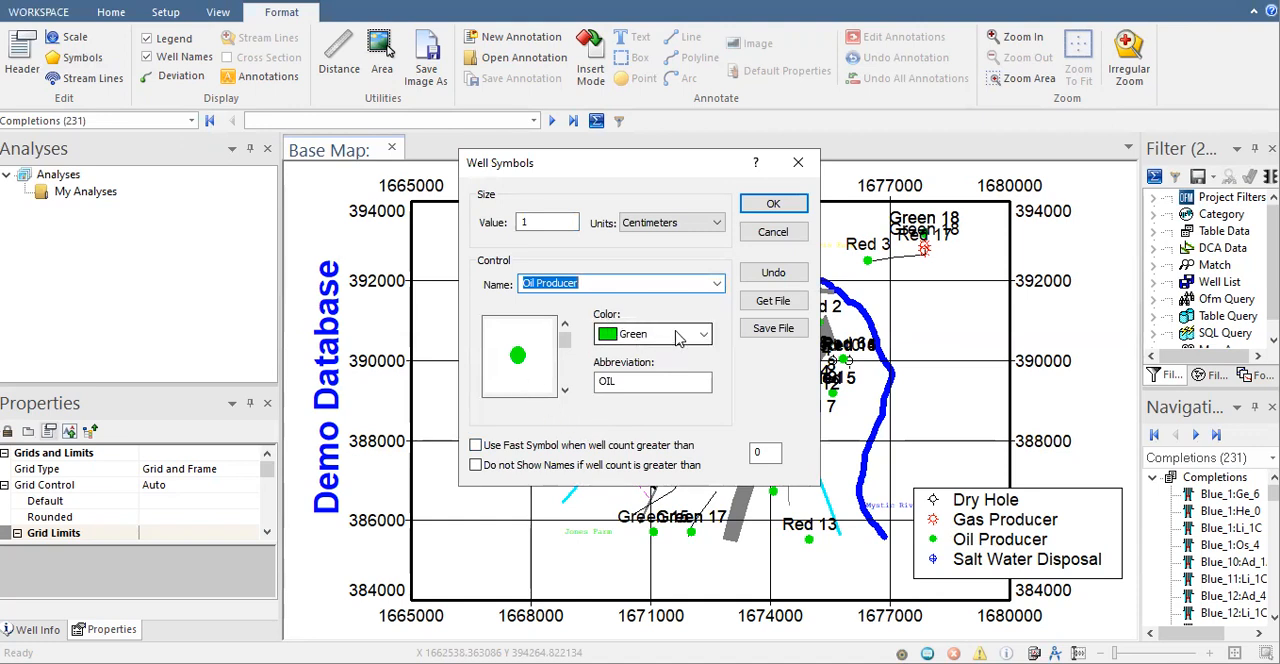
pyautogui.click(718, 334)
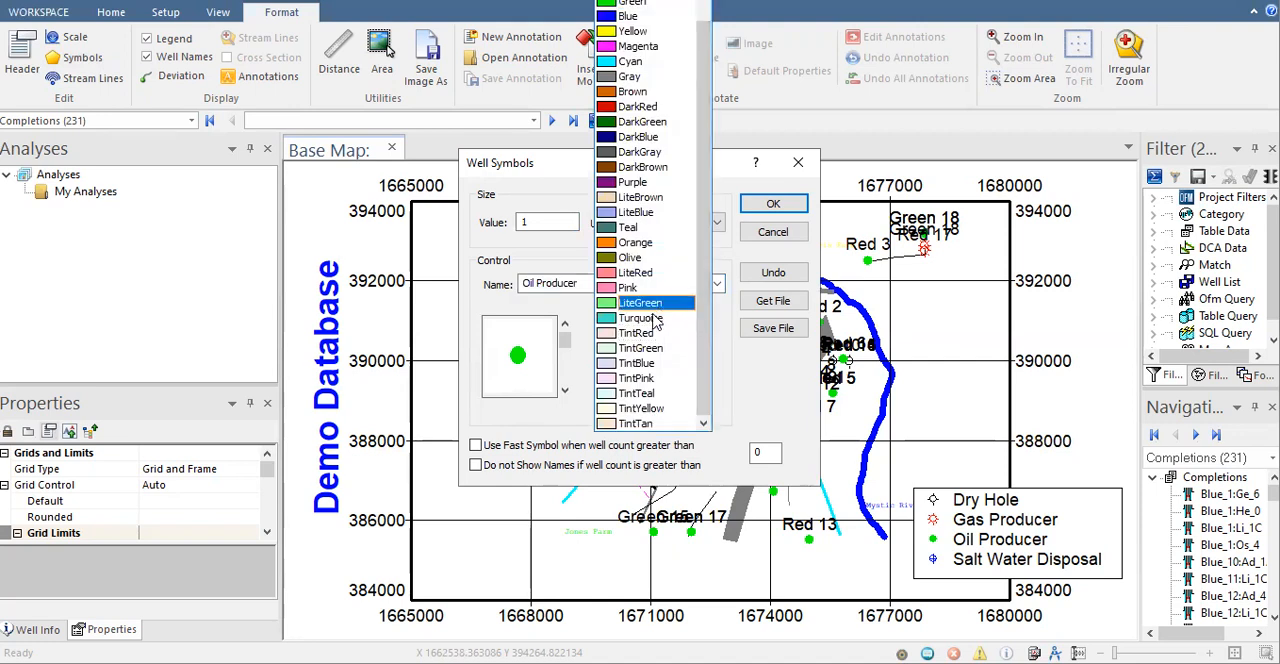
pyautogui.moveTo(636, 256)
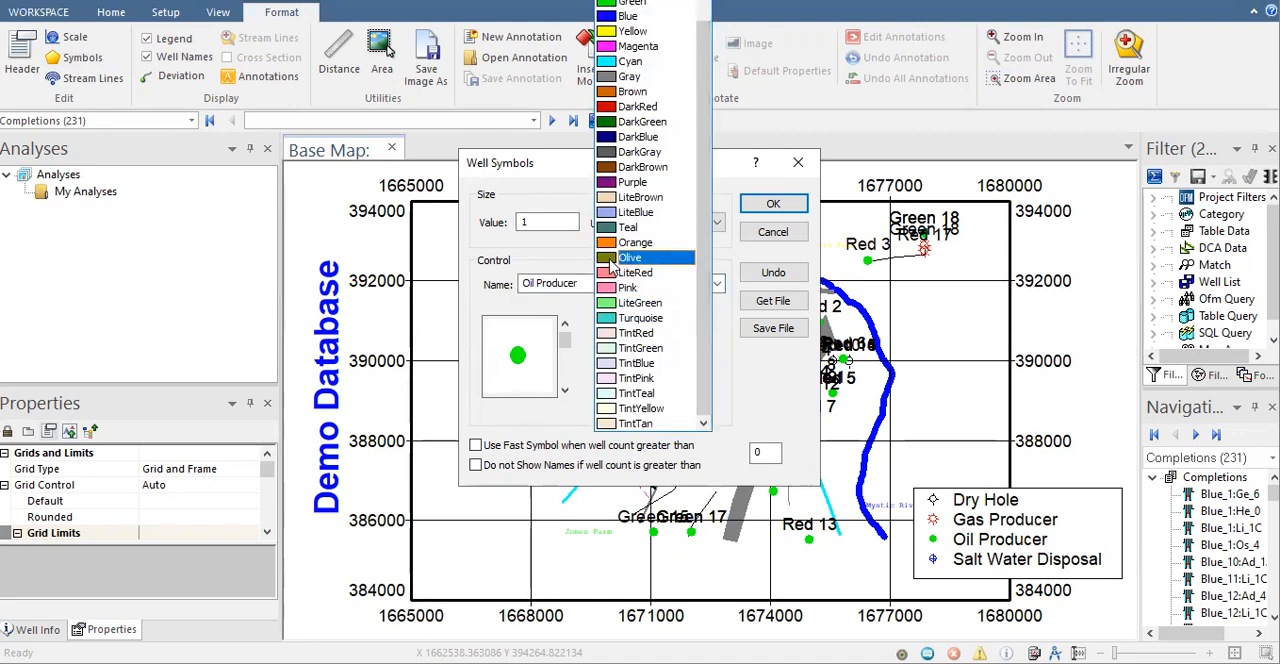
pyautogui.moveTo(630, 226)
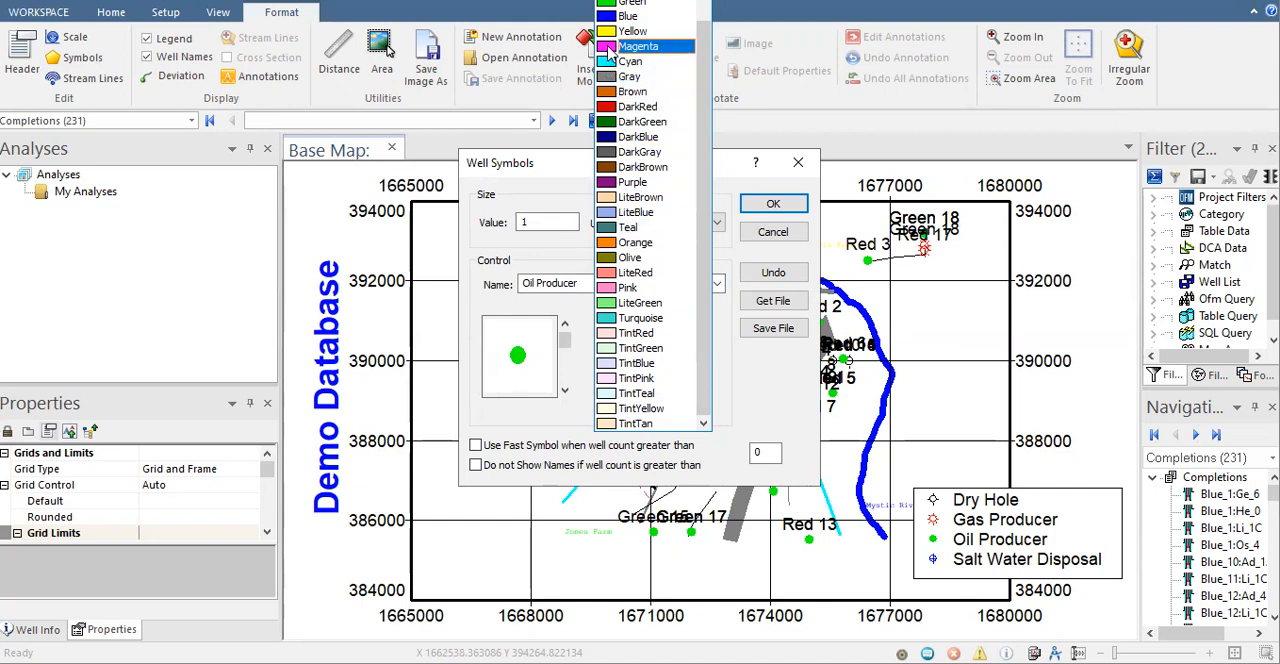
pyautogui.click(640, 46)
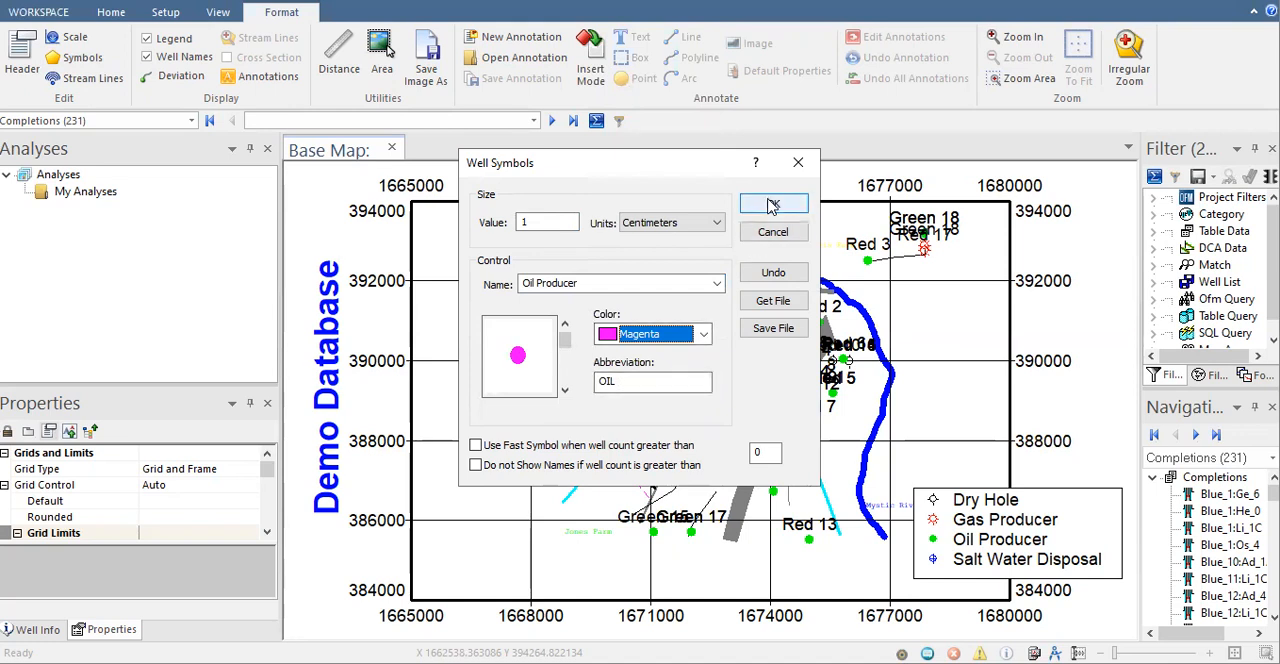
pyautogui.click(772, 204)
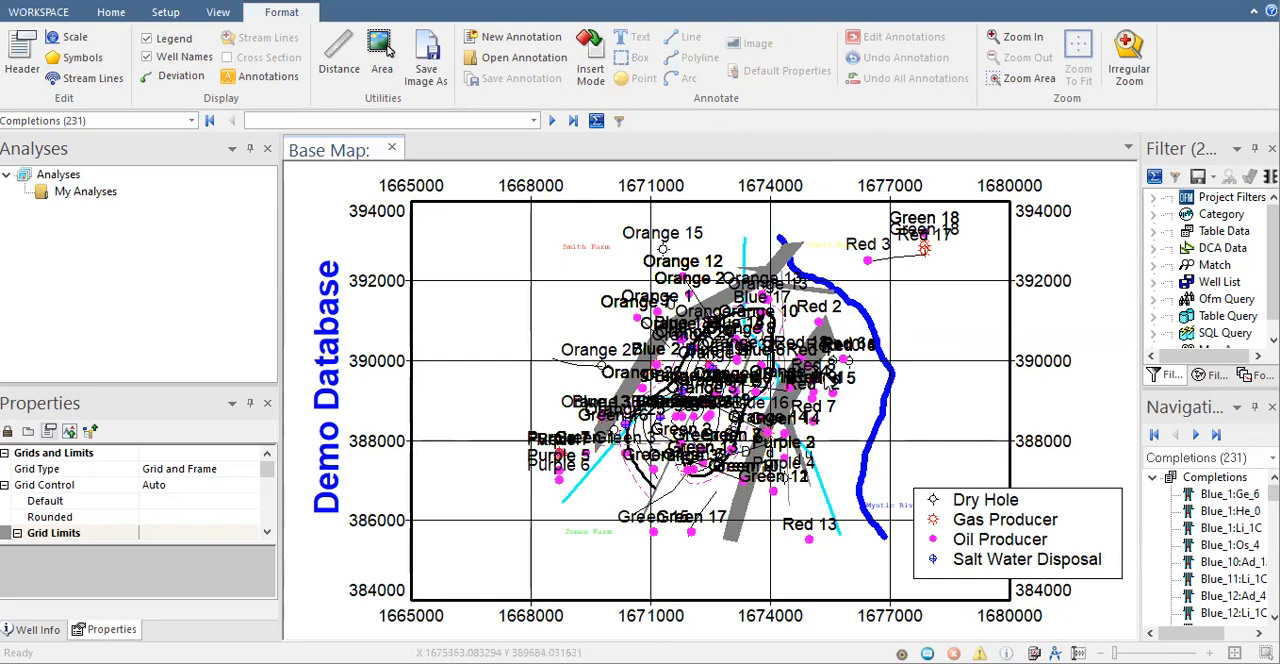
pyautogui.moveTo(92, 60)
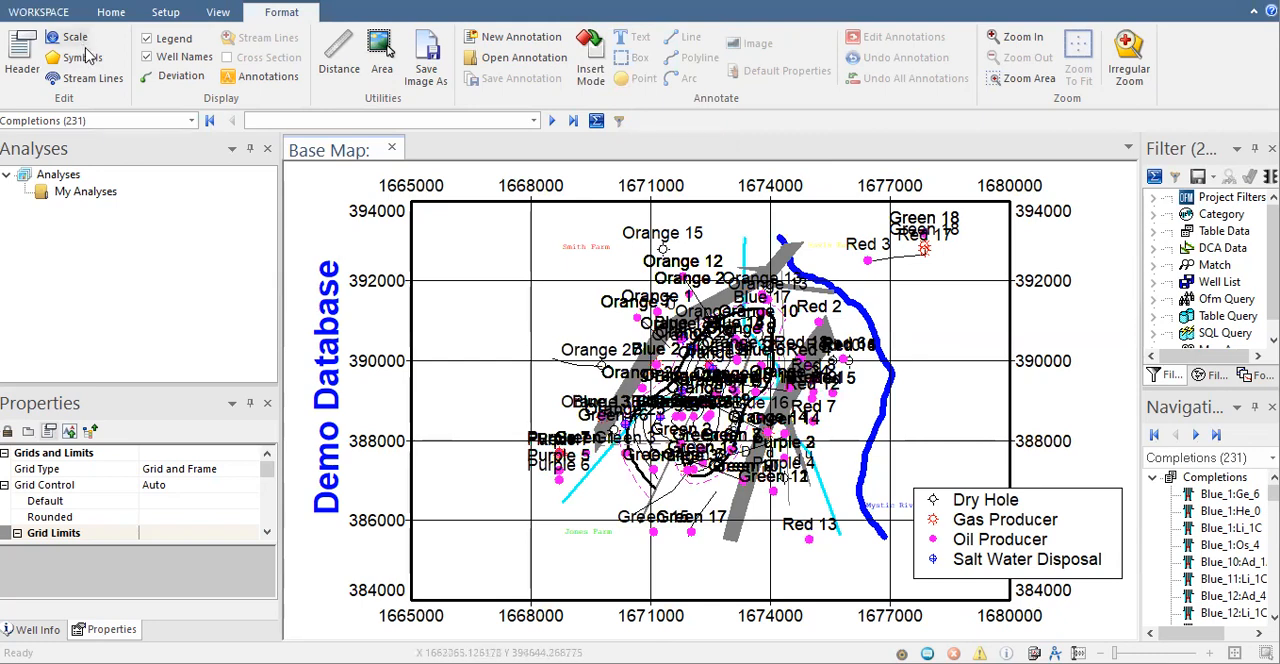
# Assign Salt Water Disposal wells a new blue triangle symbol and apply it
pyautogui.click(80, 56)
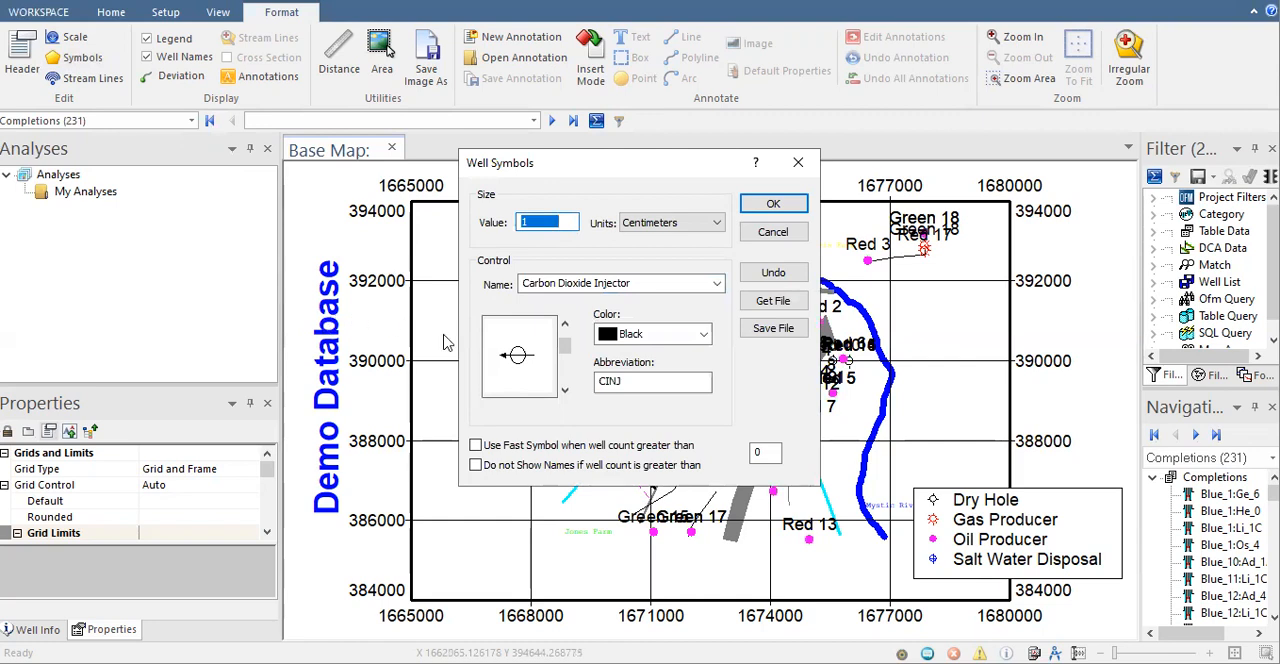
pyautogui.moveTo(968, 580)
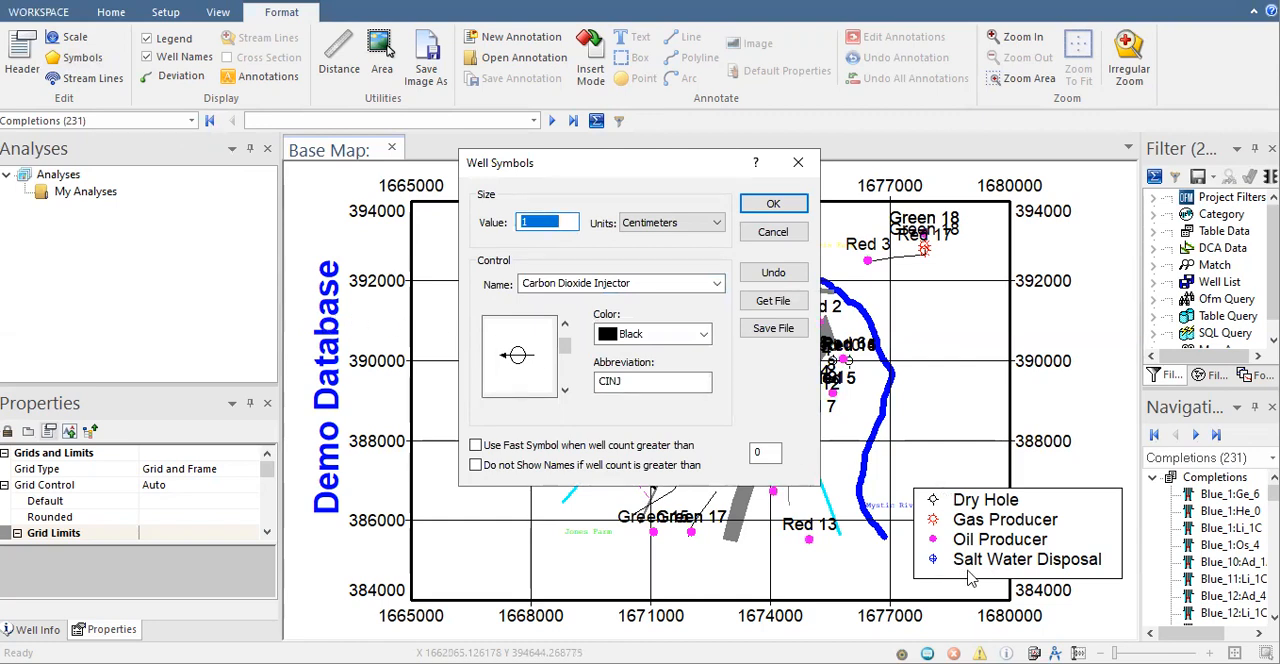
pyautogui.click(716, 284)
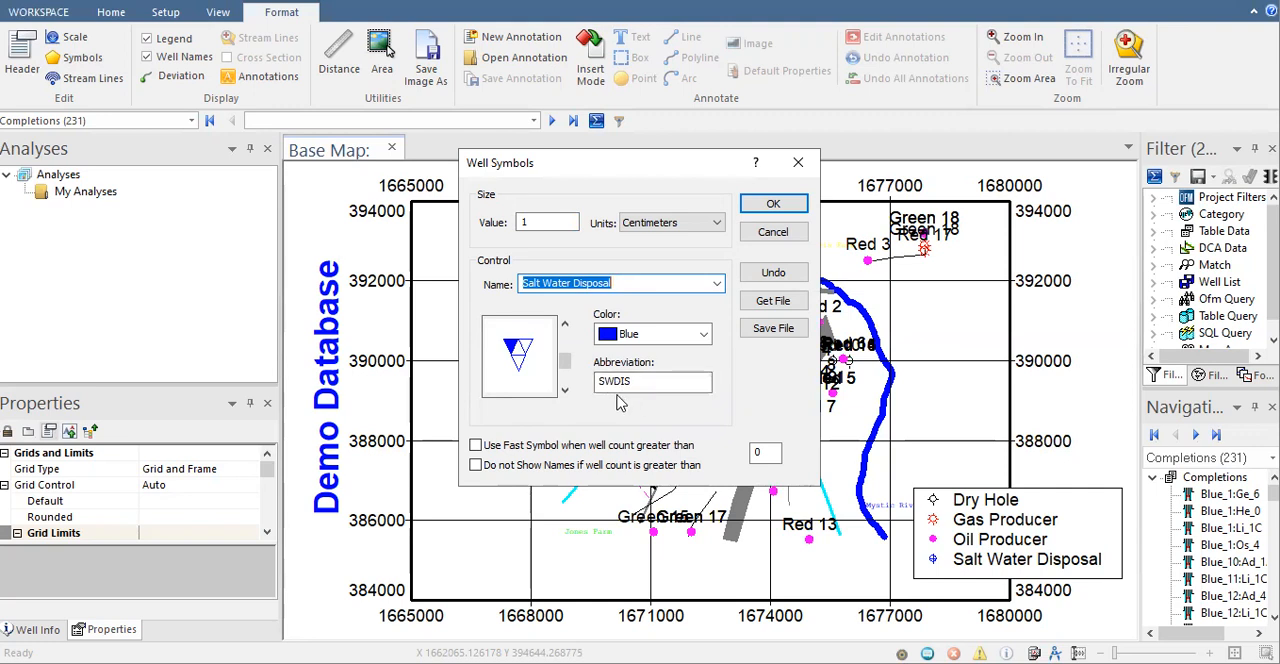
pyautogui.click(772, 204)
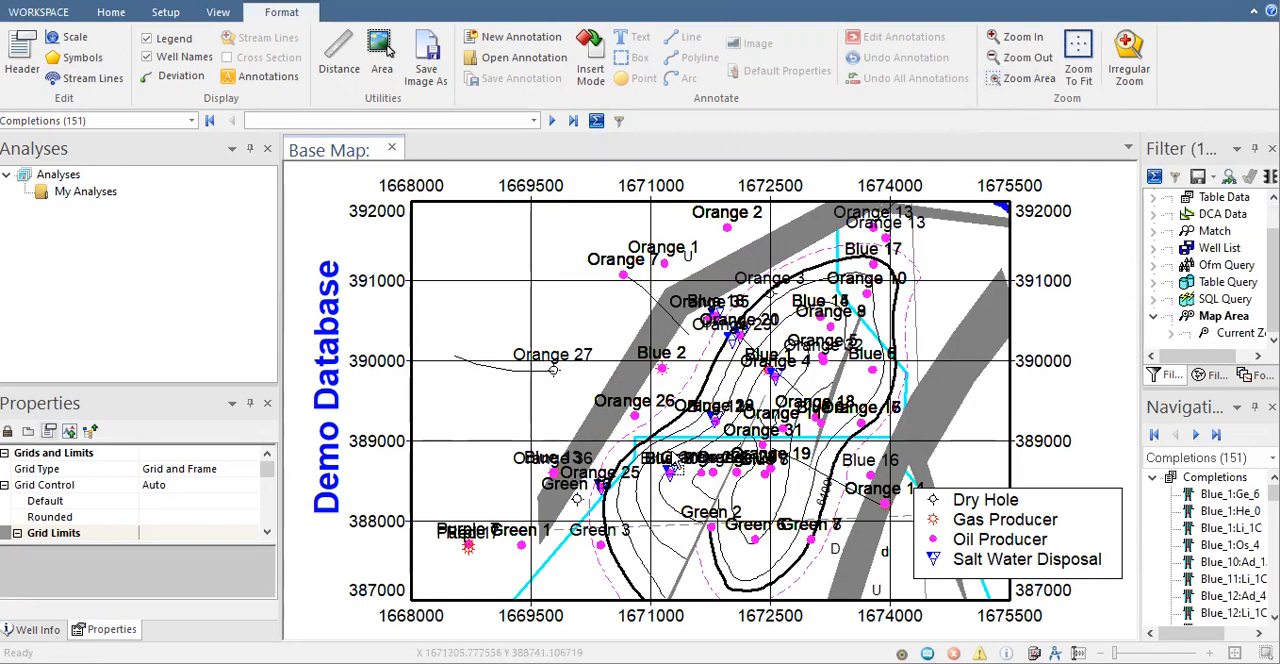
pyautogui.moveTo(702, 436)
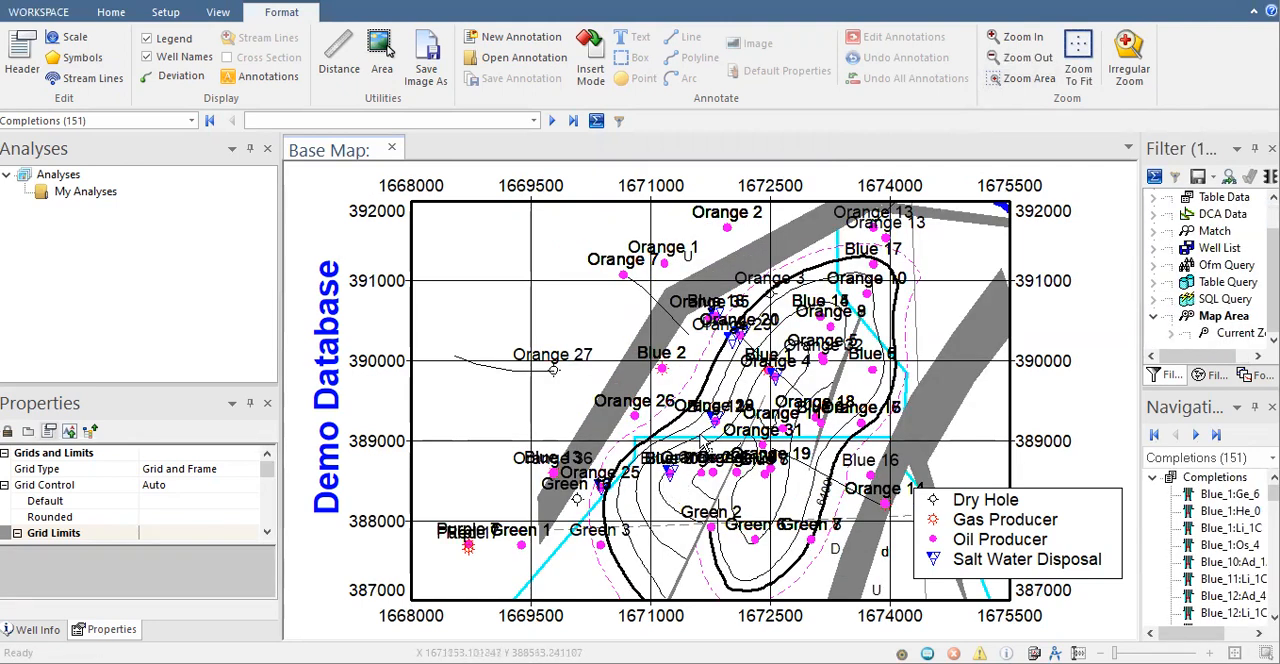
pyautogui.moveTo(1038, 588)
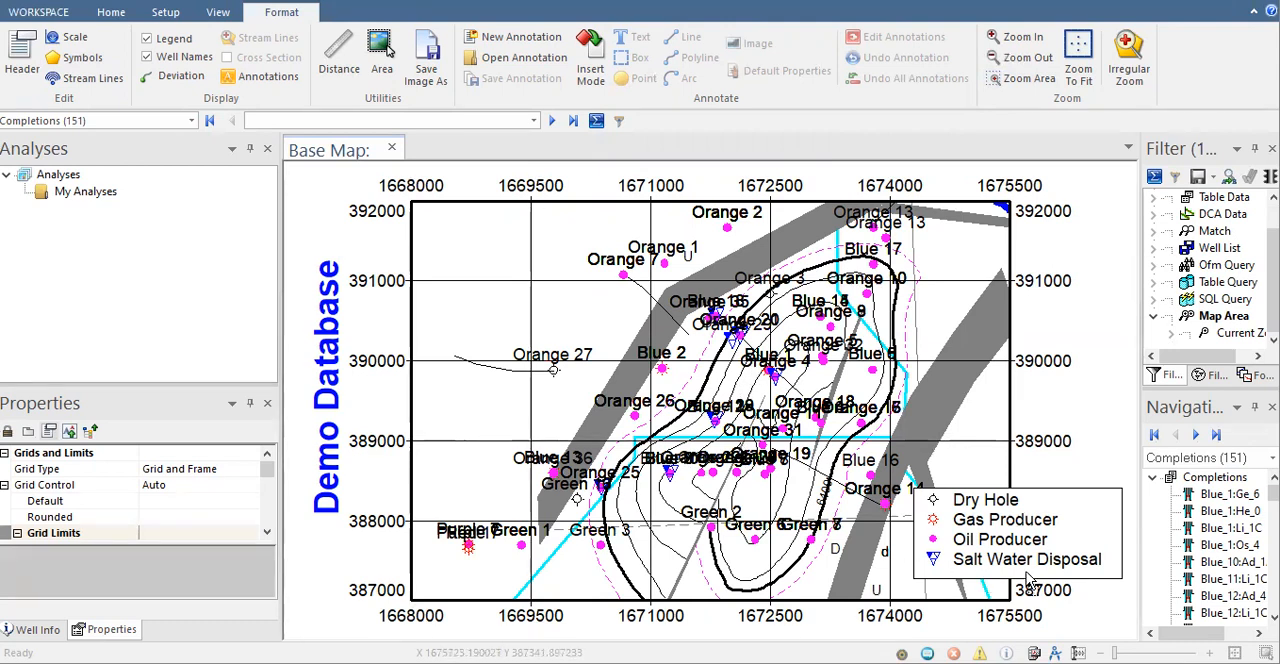